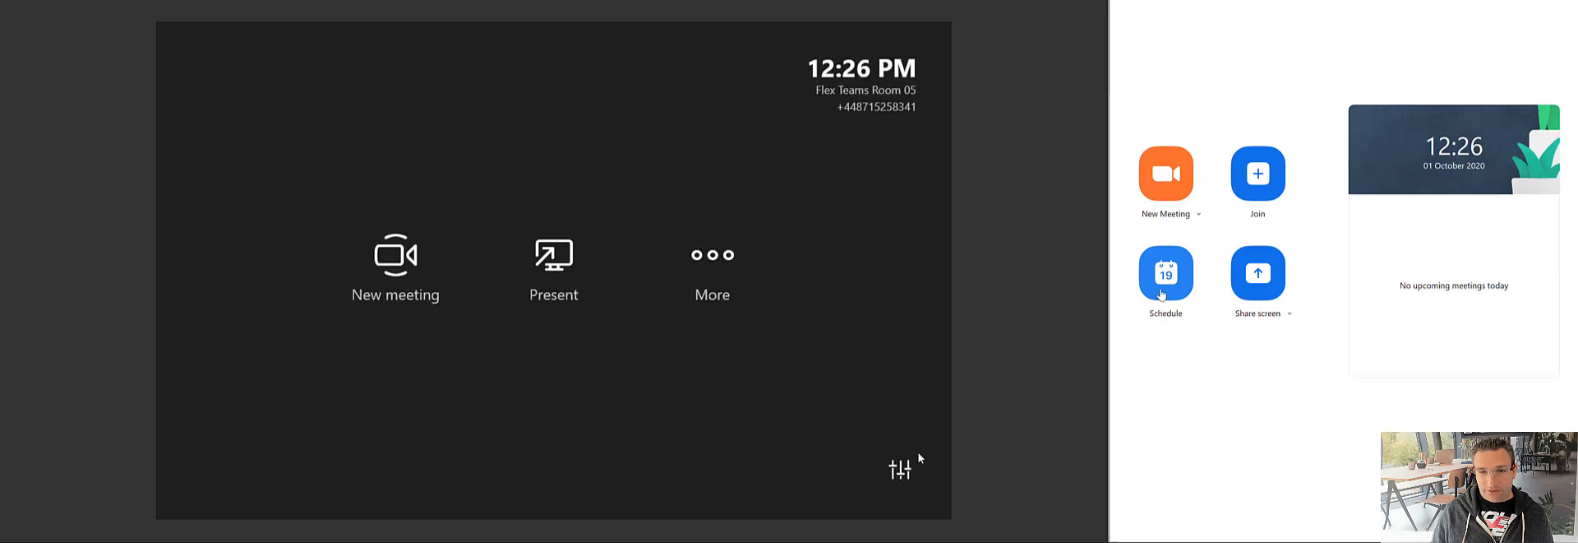
Start a new scheduled meeting and set its topic to 'DGI Zoom with MIR'
left_click(1166, 272)
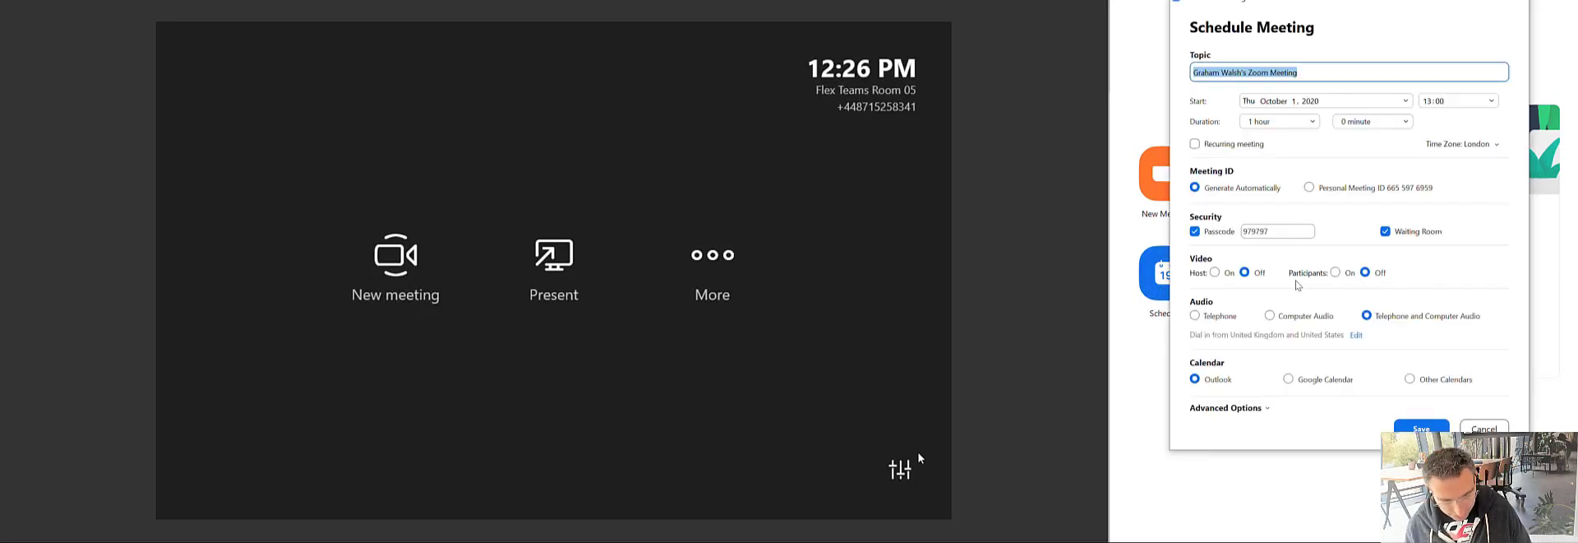
type("DGI Zoom with")
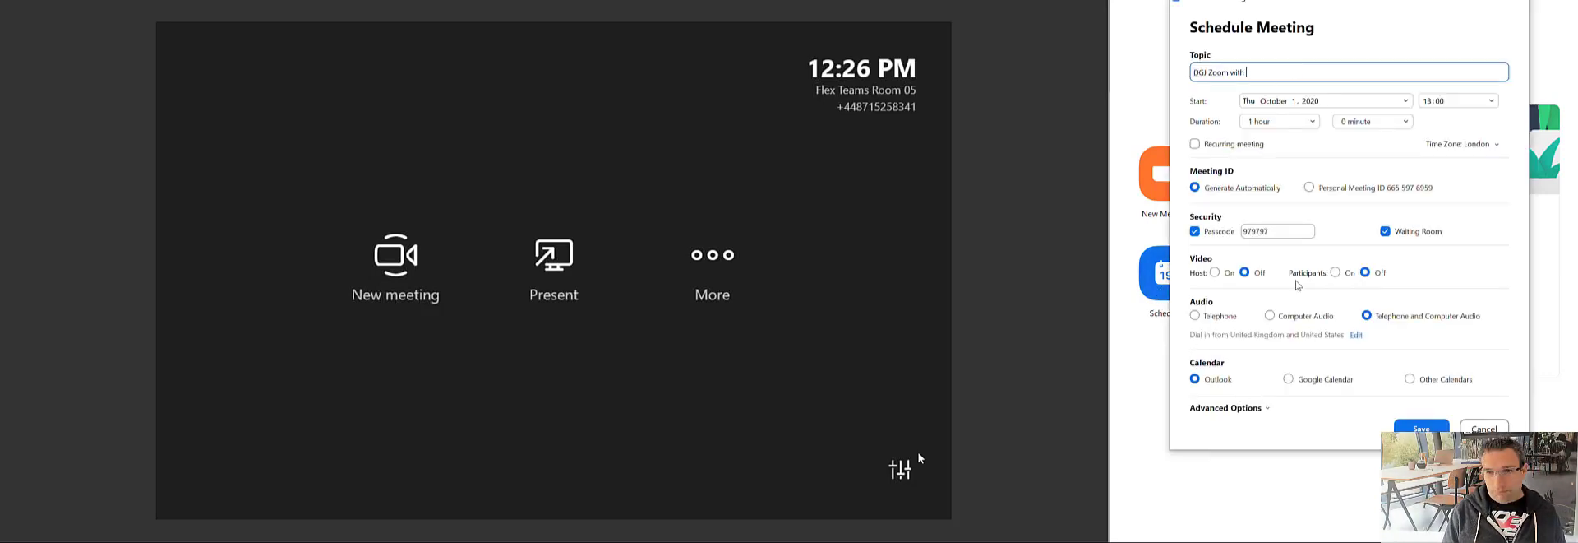
type("MIR")
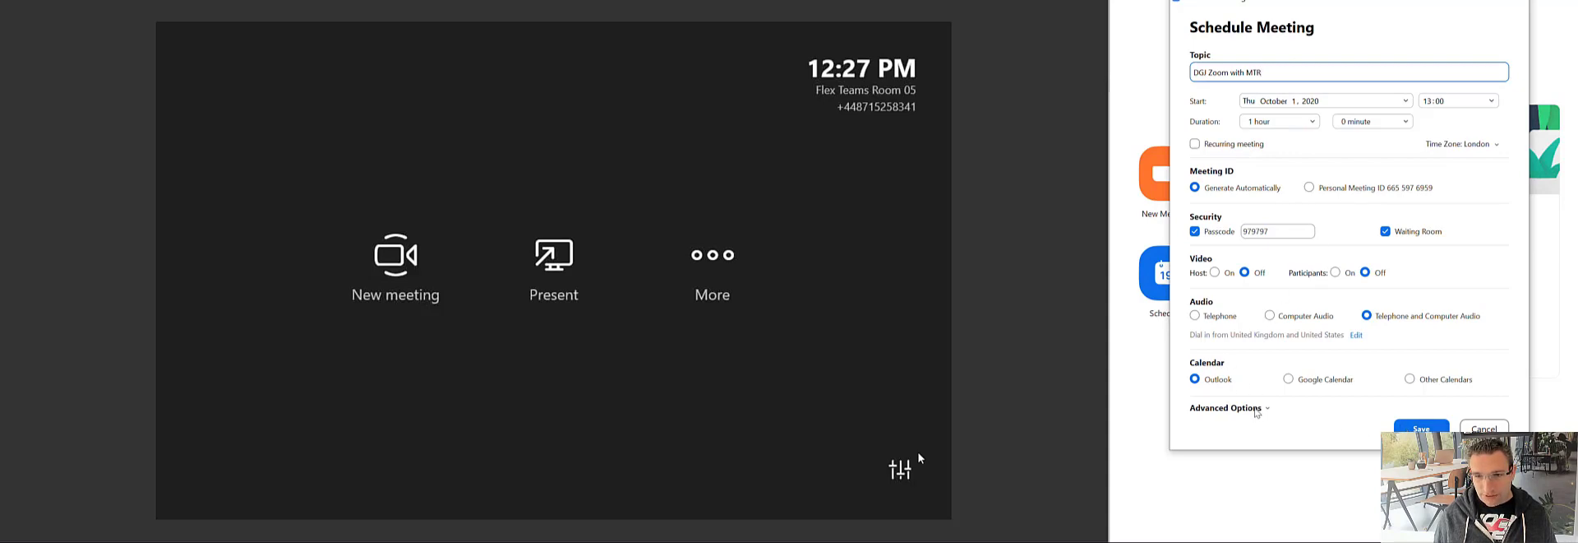
Reveal the Advanced Options in the meeting scheduling form
left_click(1226, 407)
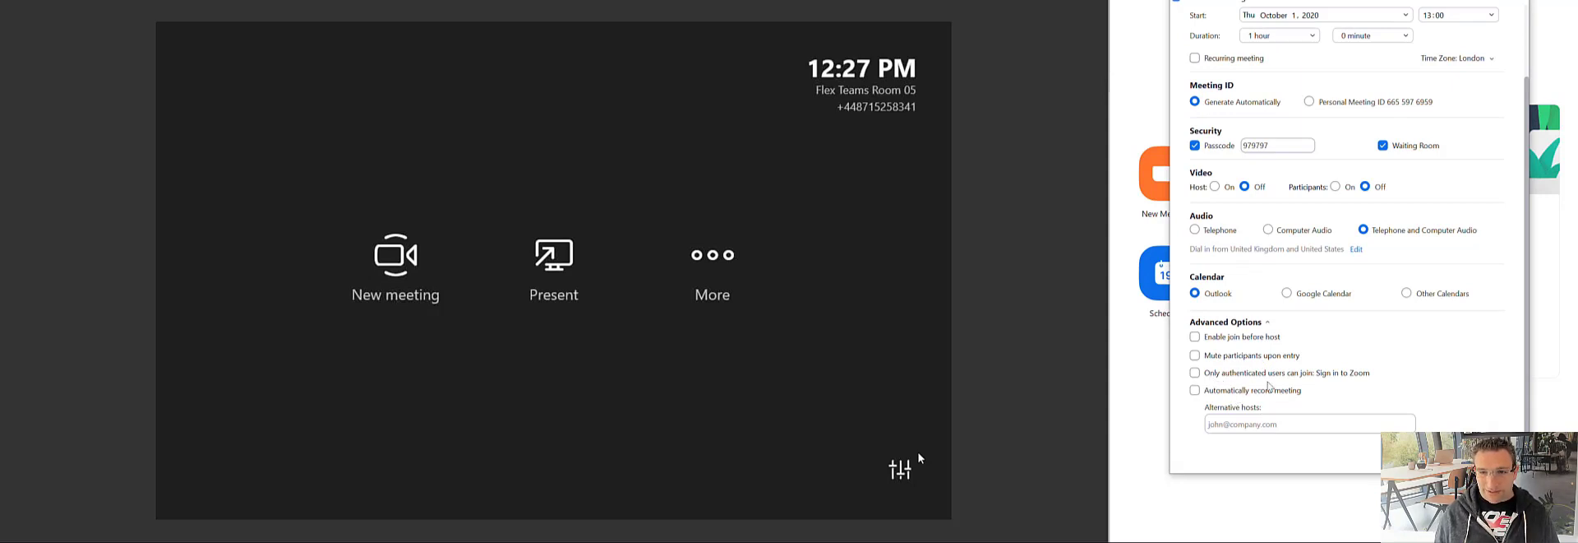
mouse_move(1328, 383)
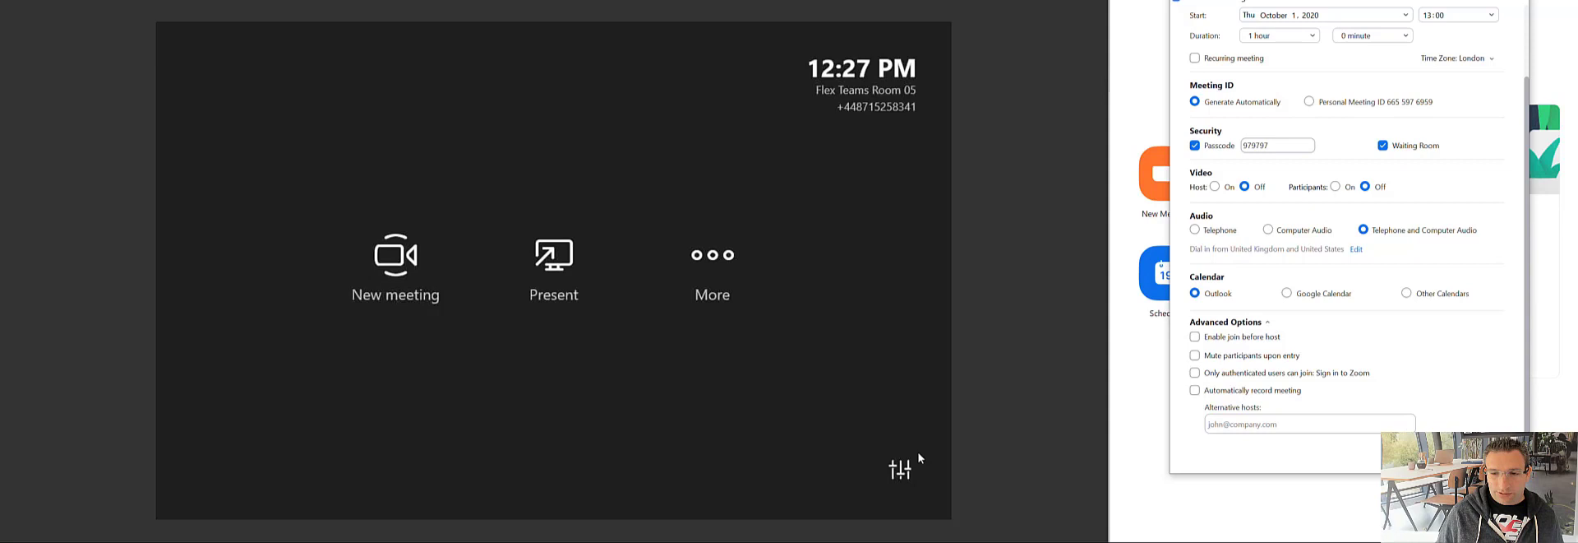
mouse_move(1407, 409)
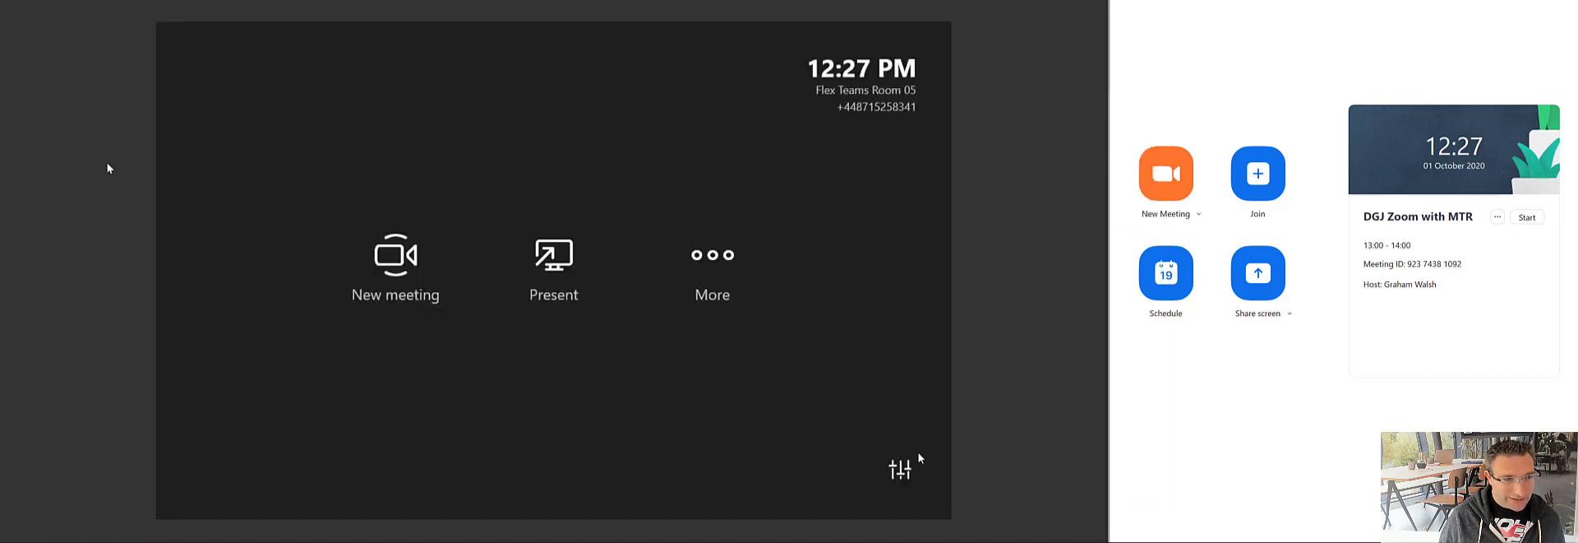
mouse_move(201, 167)
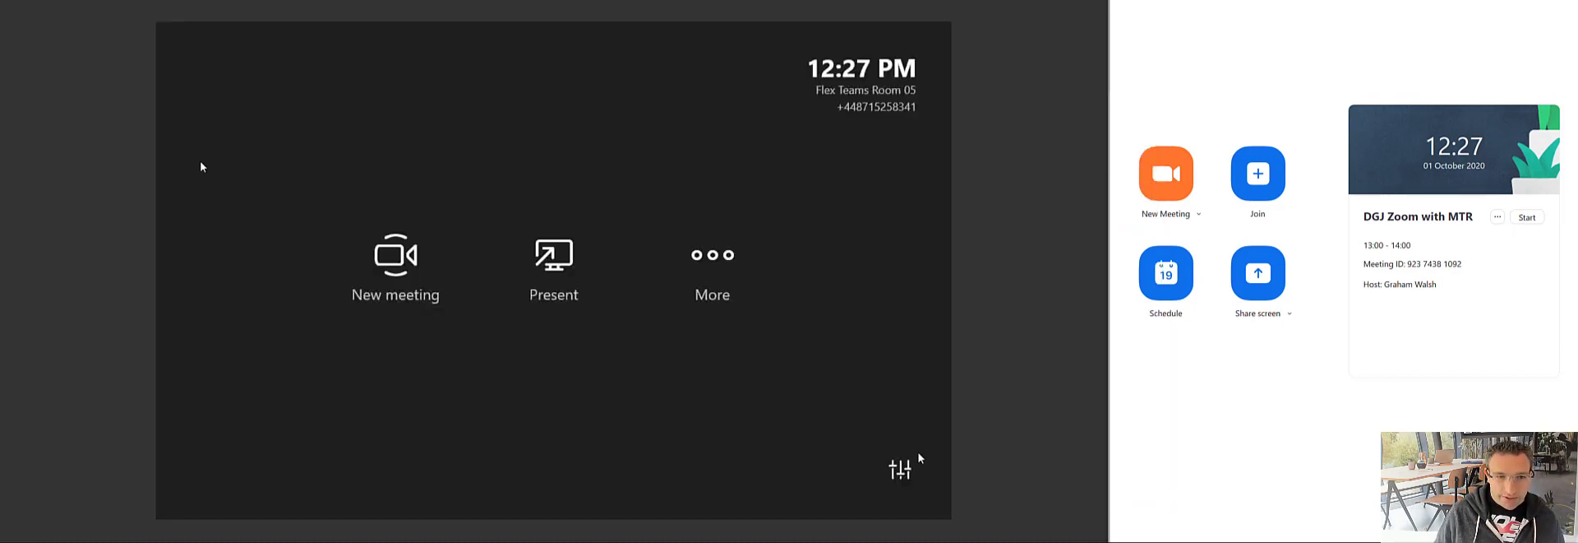
mouse_move(277, 157)
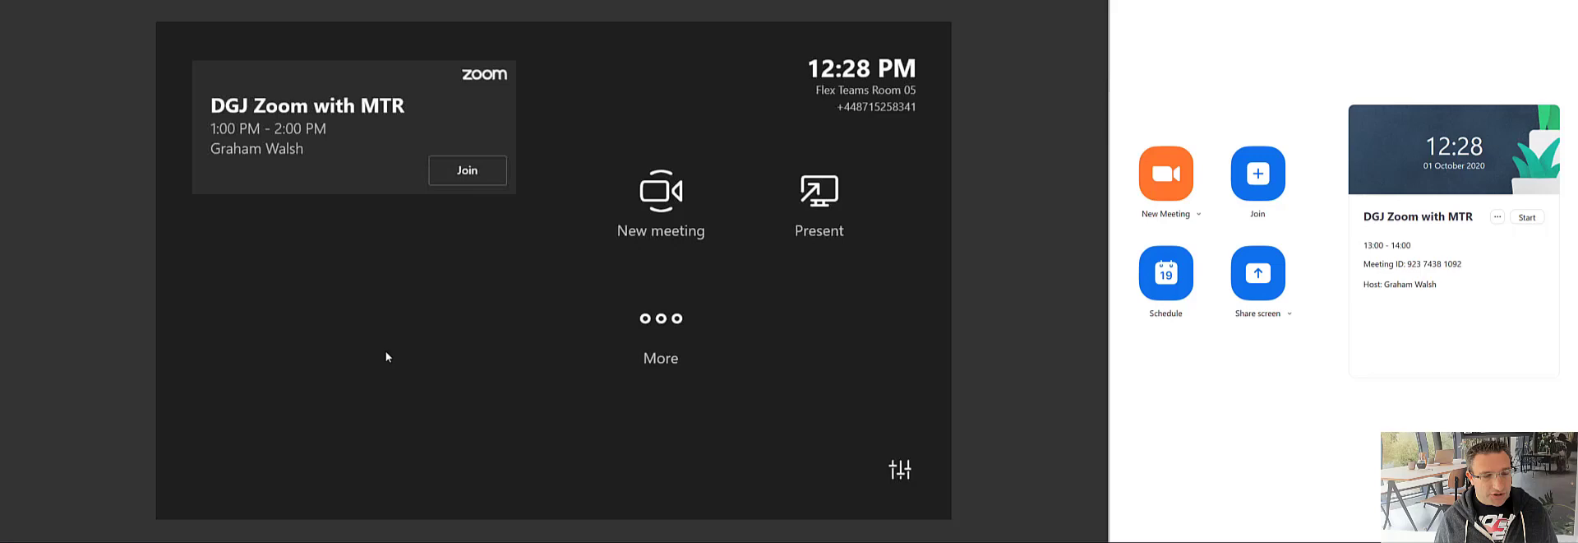
mouse_move(223, 261)
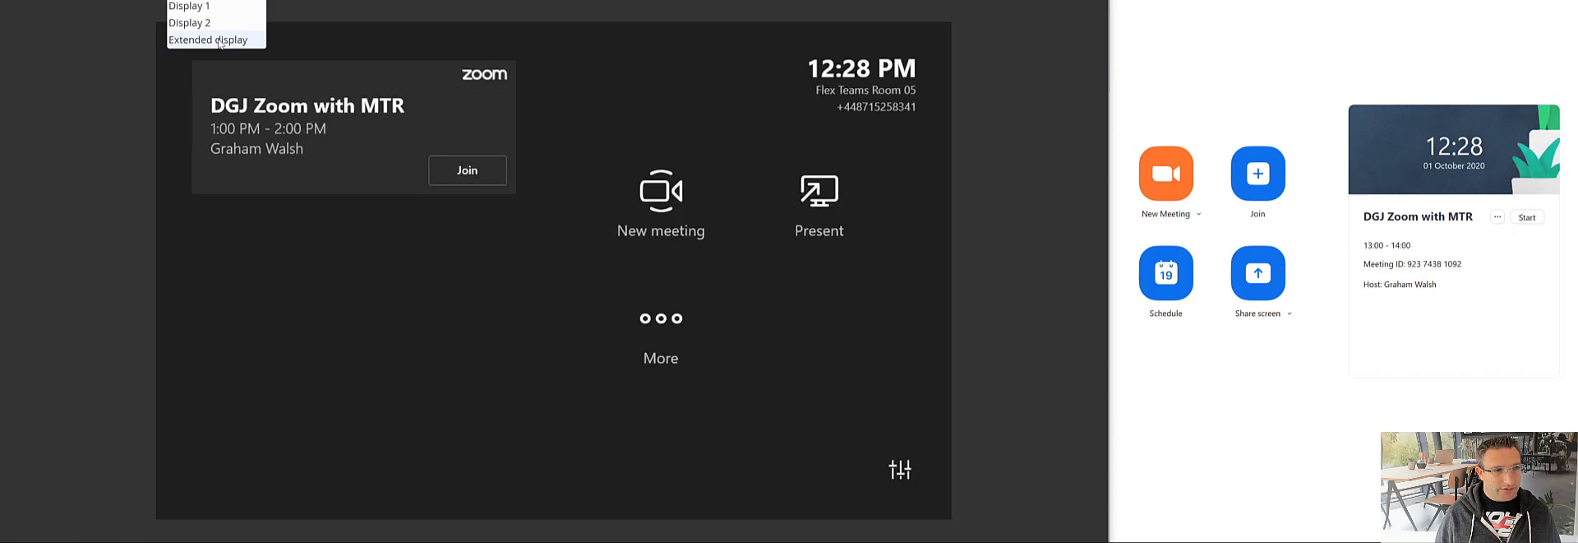
Show both room screens side by side and join the DGJ Zoom with MTR meeting
left_click(211, 39)
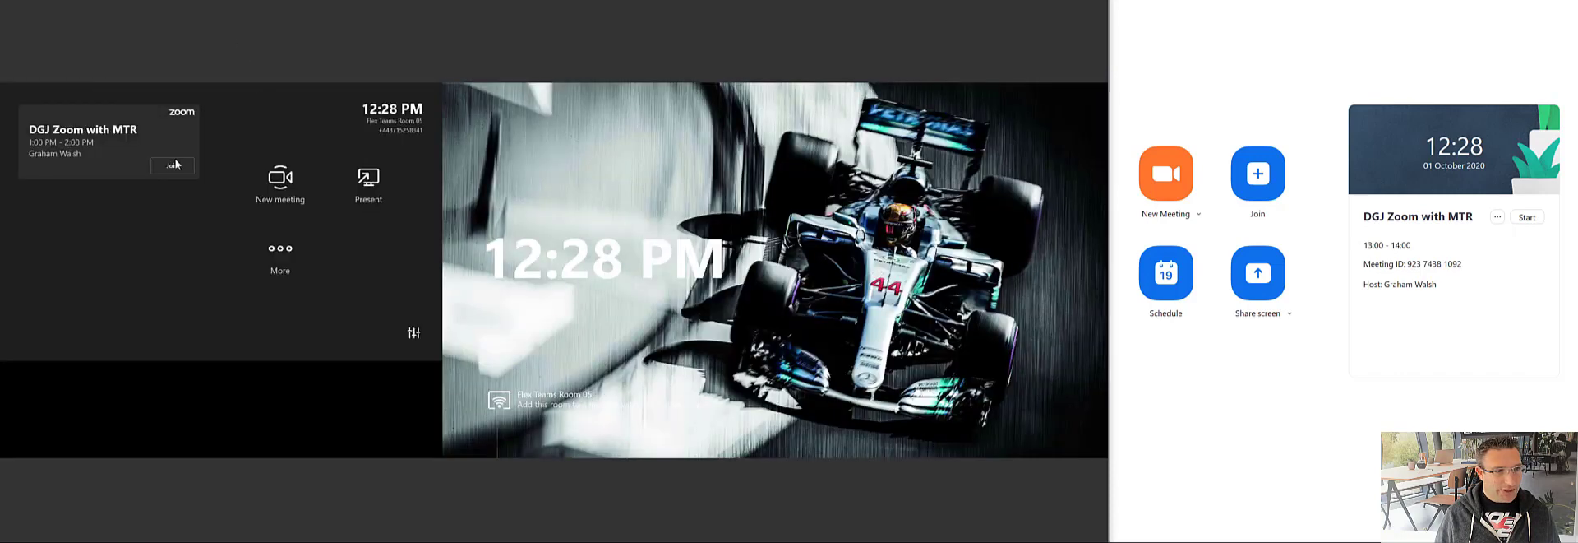
left_click(171, 165)
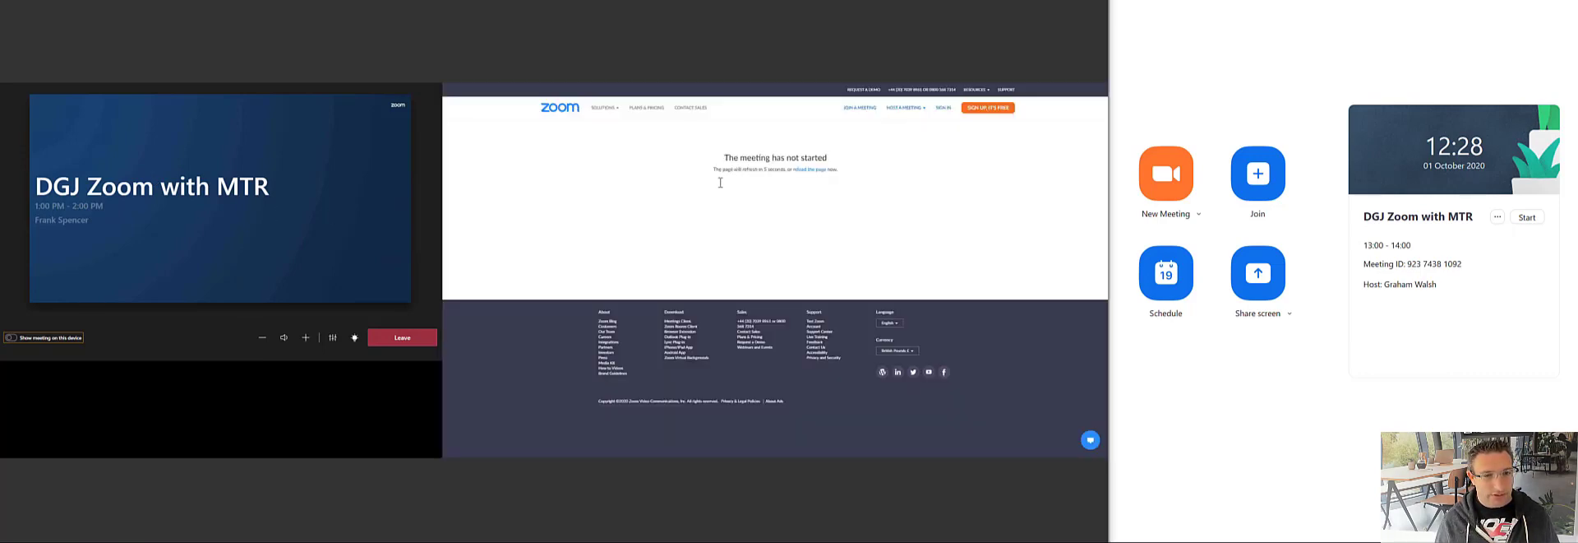
mouse_move(822, 140)
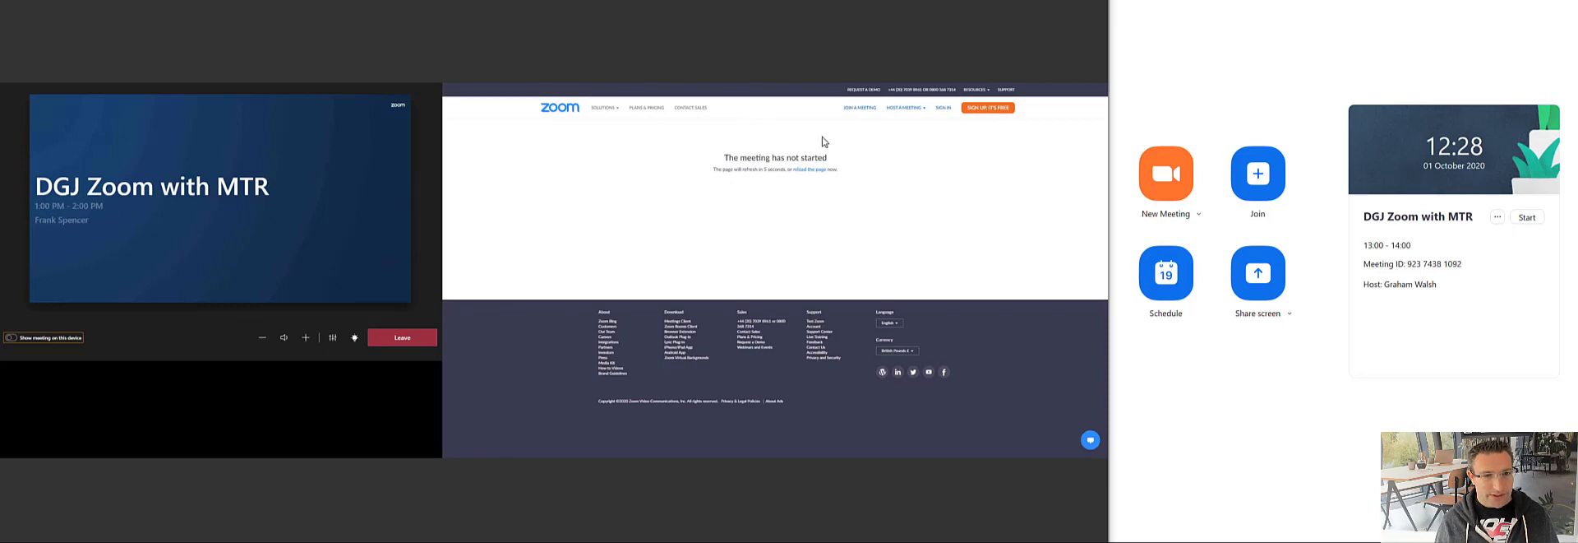
mouse_move(714, 128)
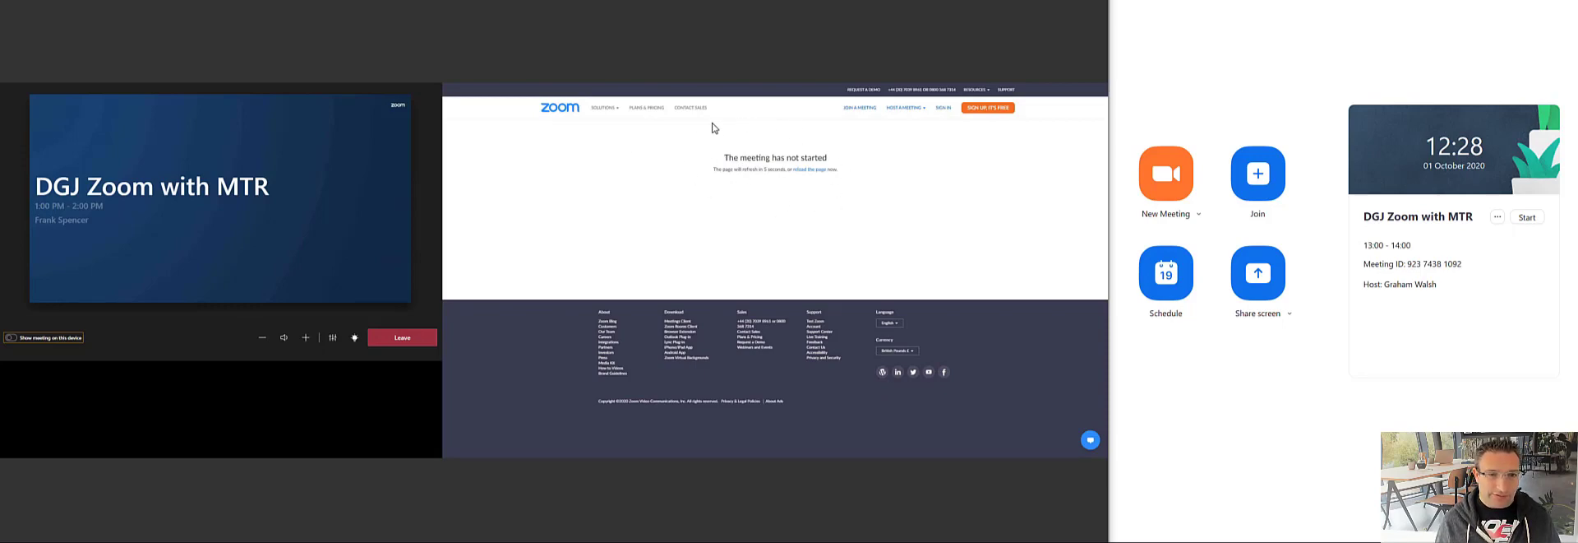
mouse_move(736, 189)
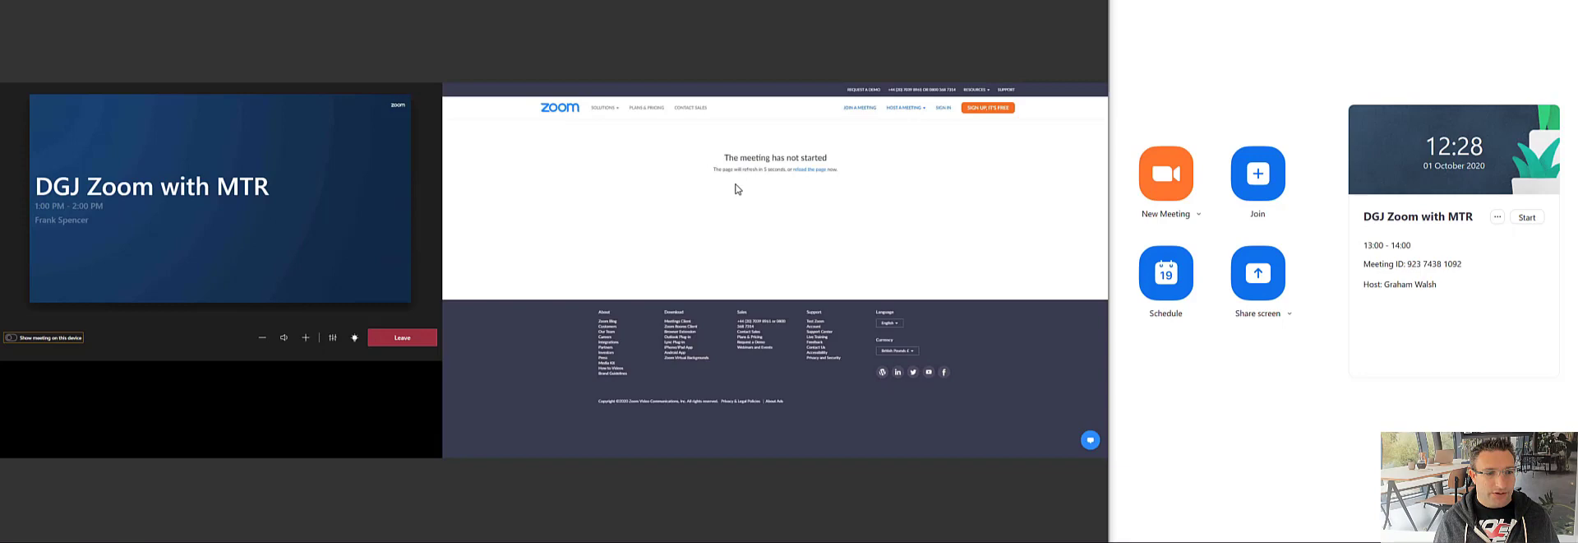
mouse_move(752, 215)
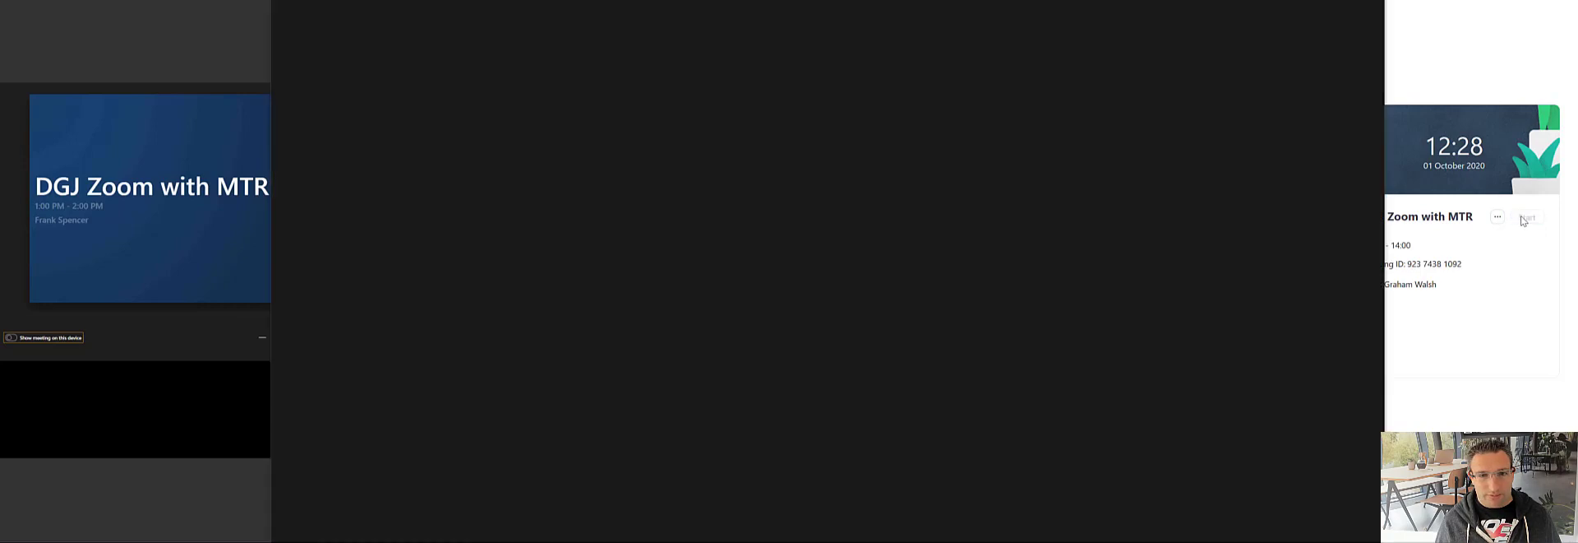
Start DGJ Zoom with MTR as host and connect audio through the computer
left_click(1527, 217)
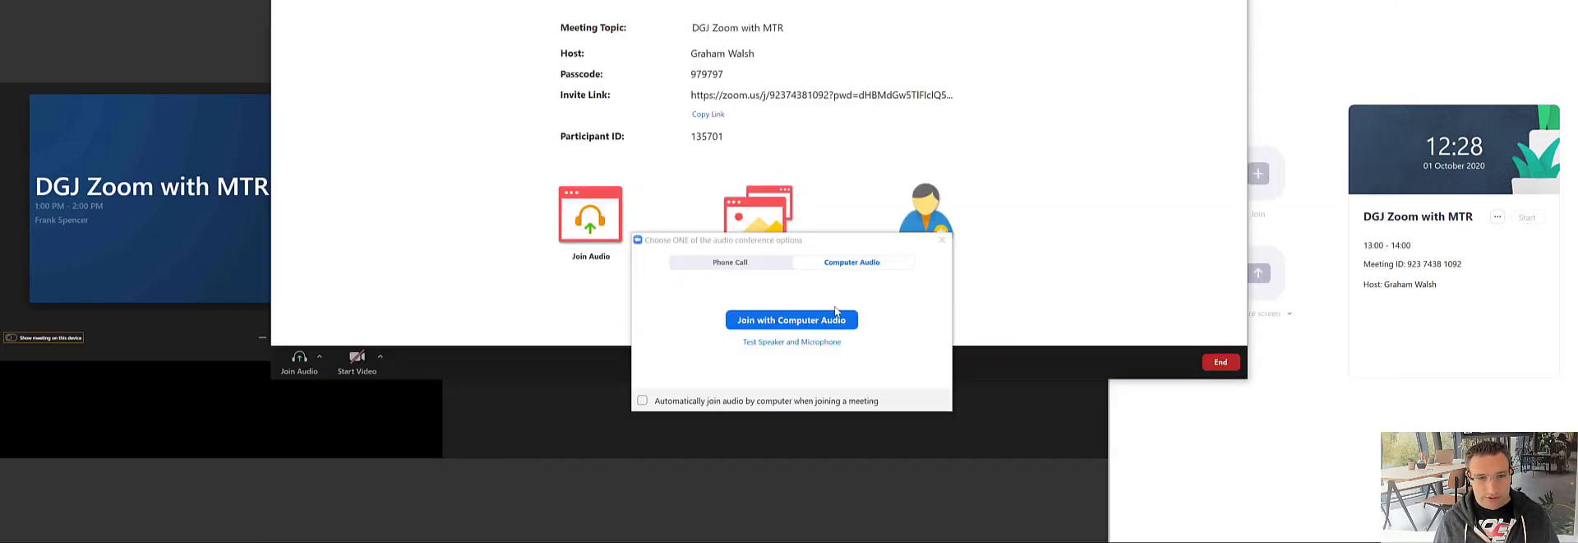
left_click(791, 319)
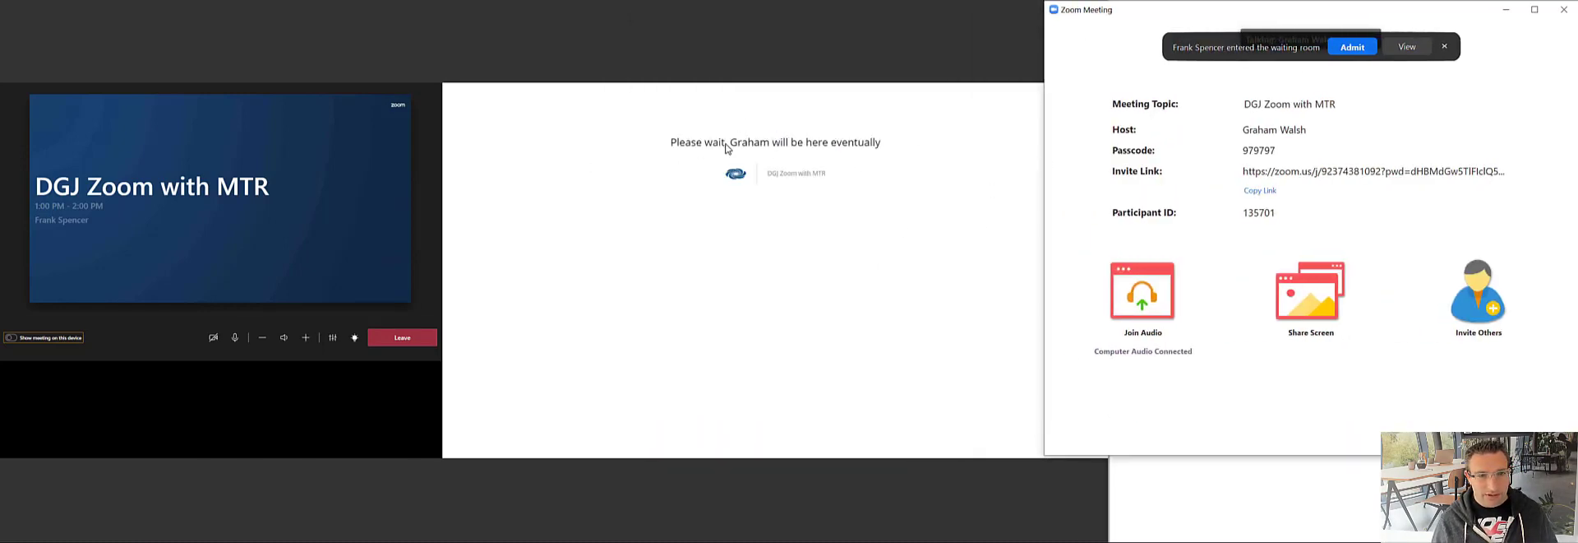
mouse_move(781, 139)
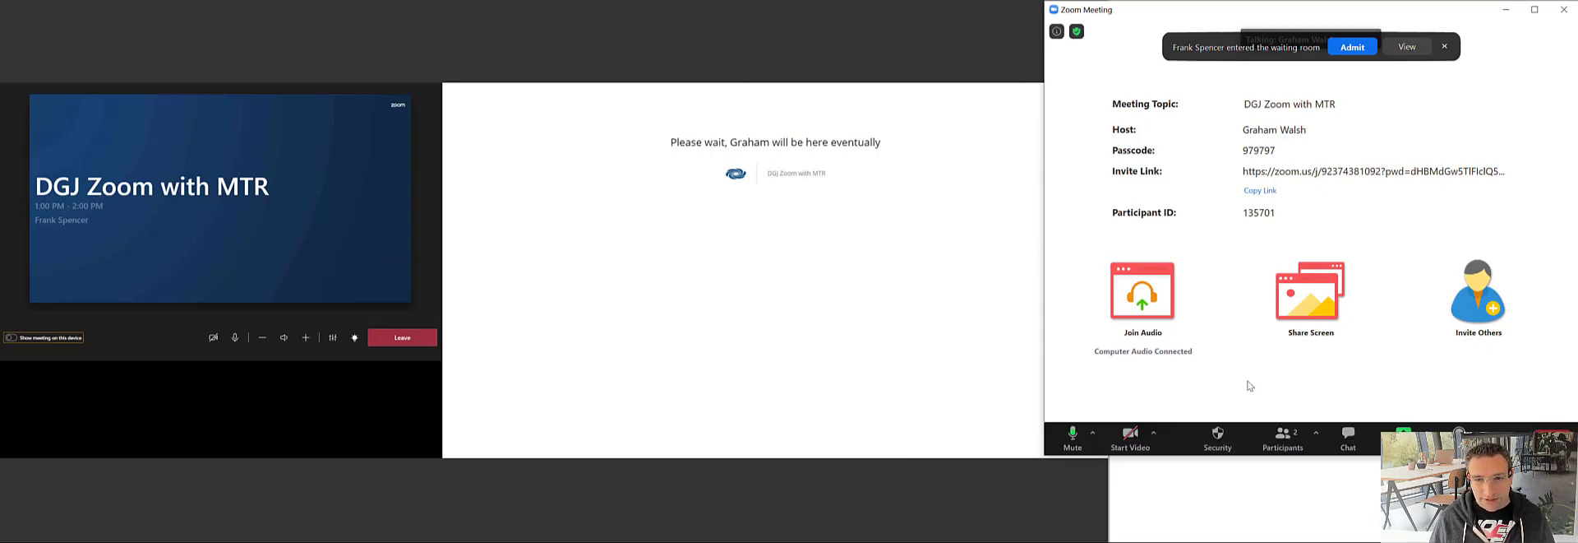
mouse_move(1129, 439)
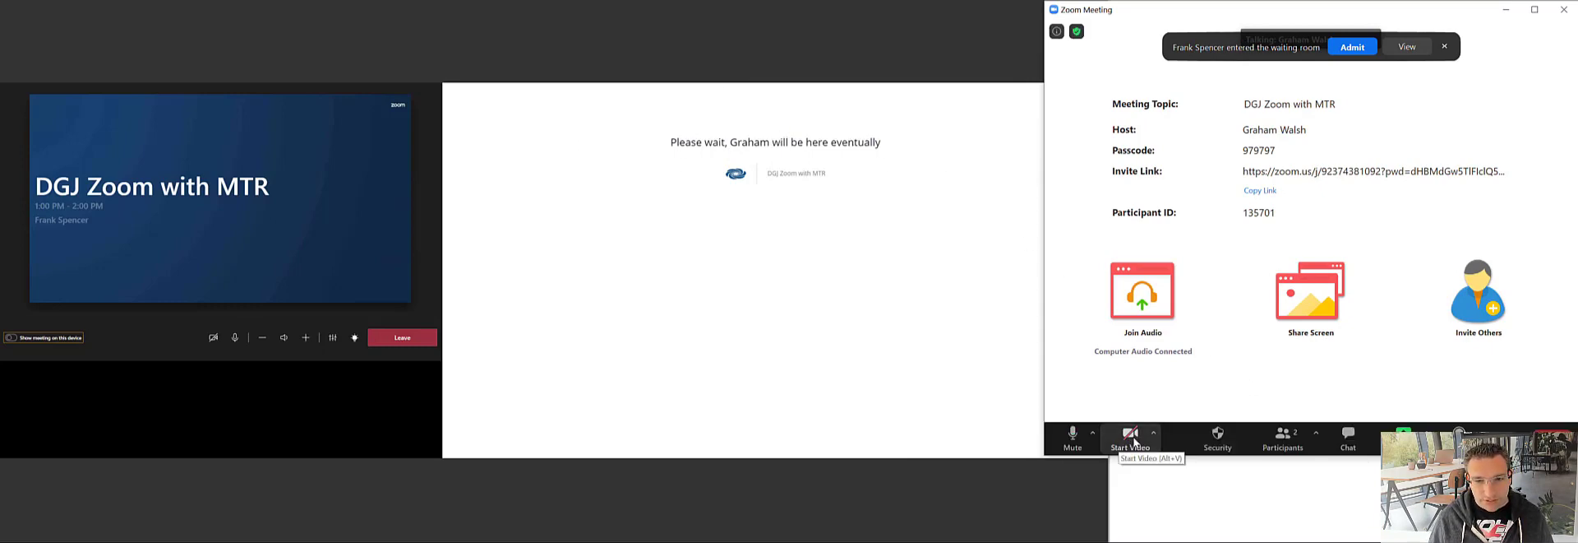
Start video from the HD Pro Webcam C920 and admit the waiting room participant
left_click(1154, 434)
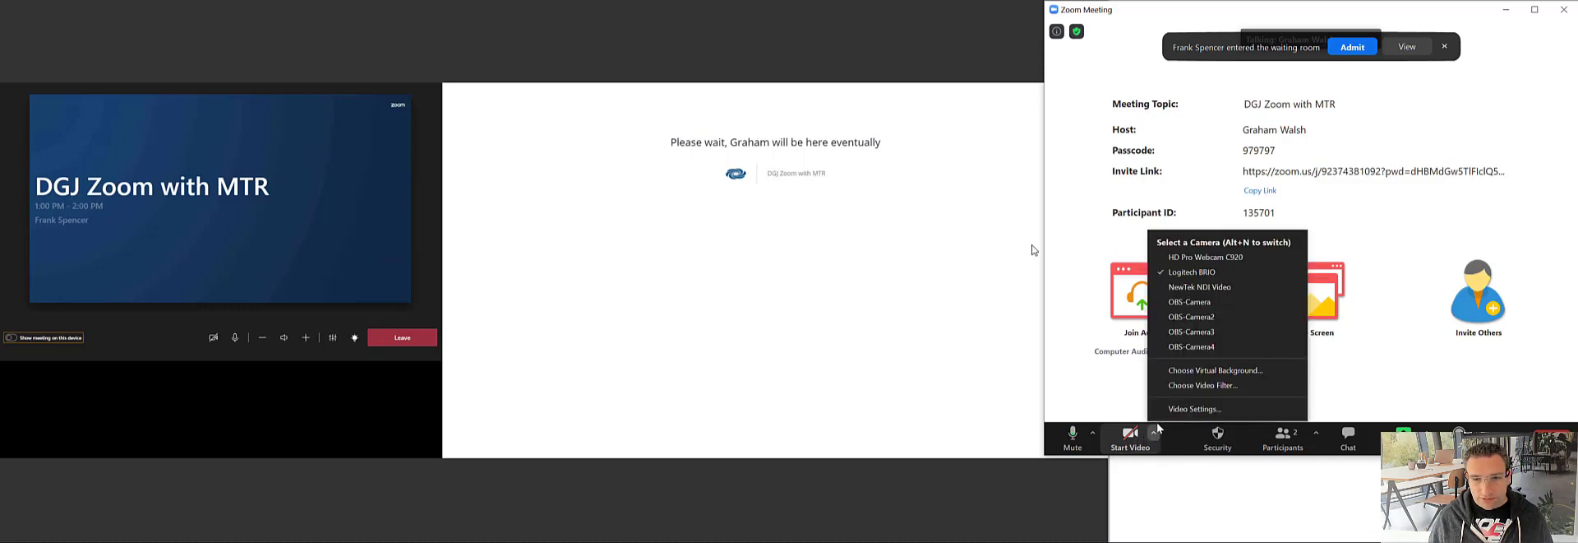
mouse_move(1208, 257)
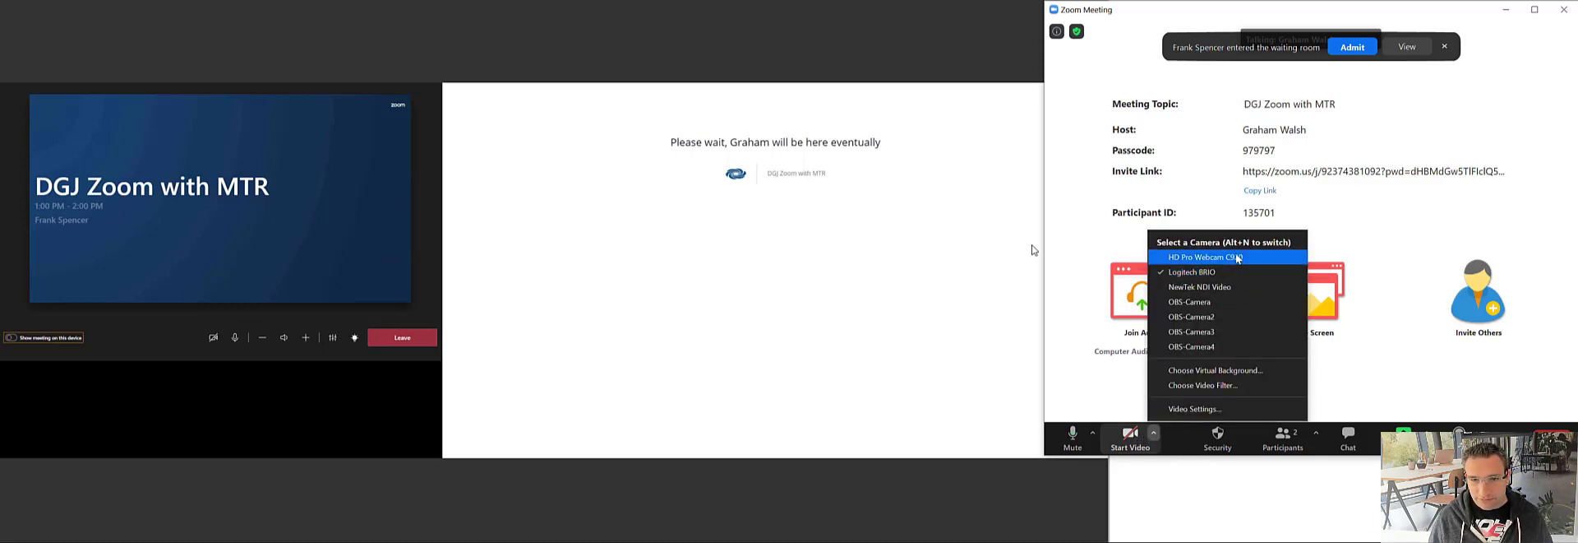
left_click(1229, 256)
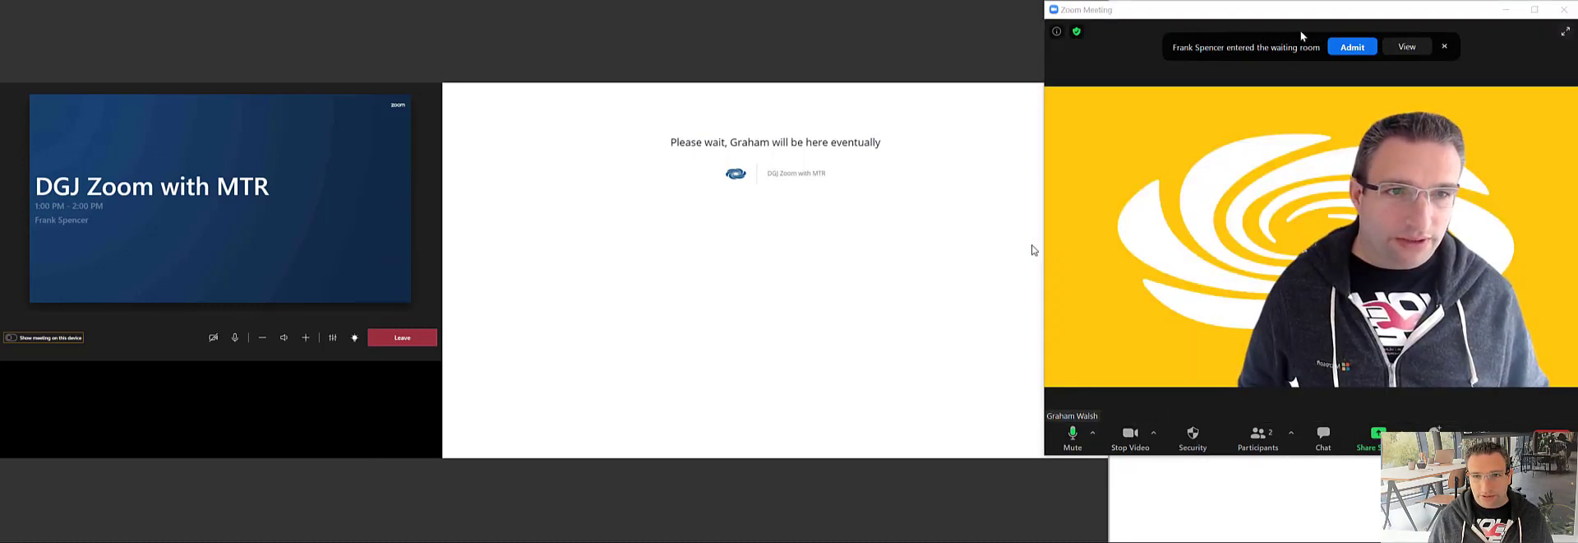
left_click(1351, 46)
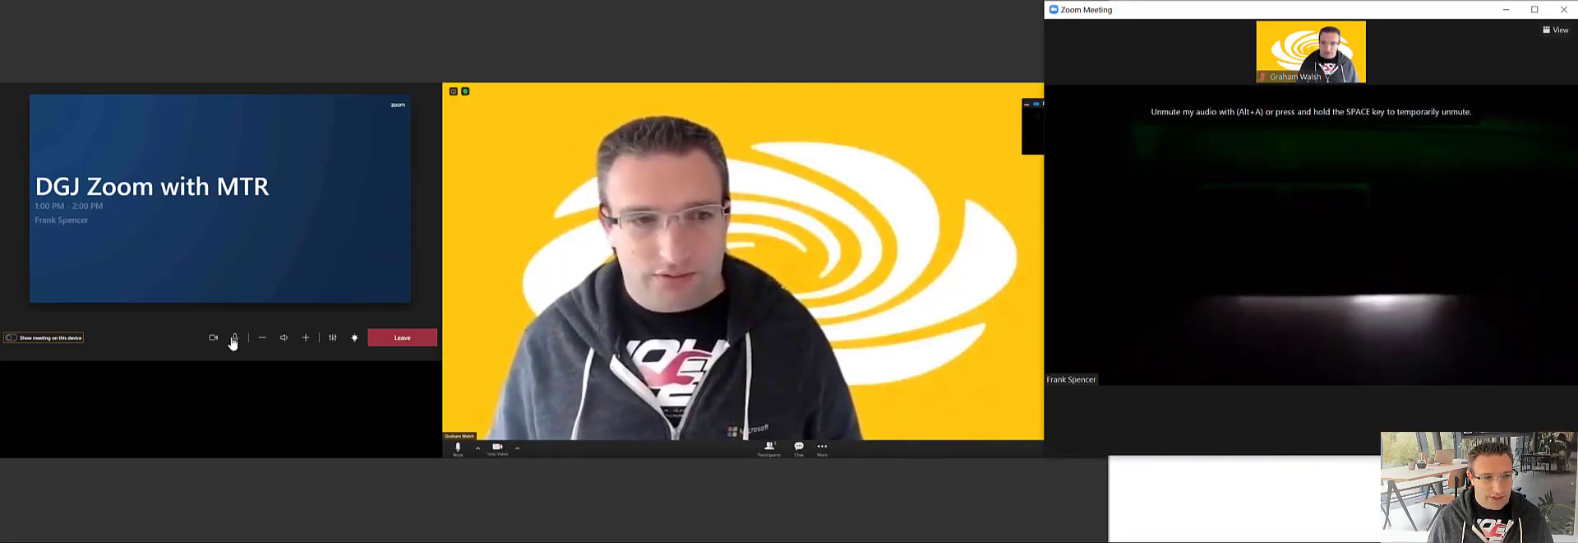
Mute the room's microphone from the Teams Rooms meeting controls
left_click(233, 337)
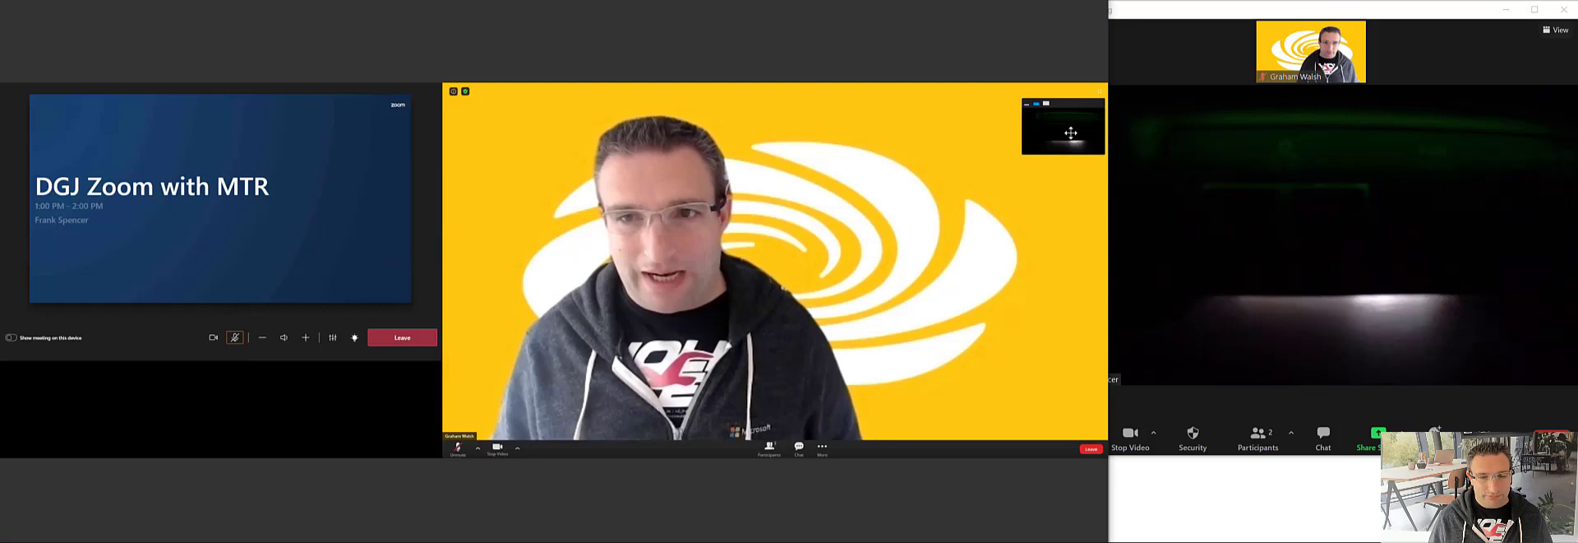
mouse_move(1414, 210)
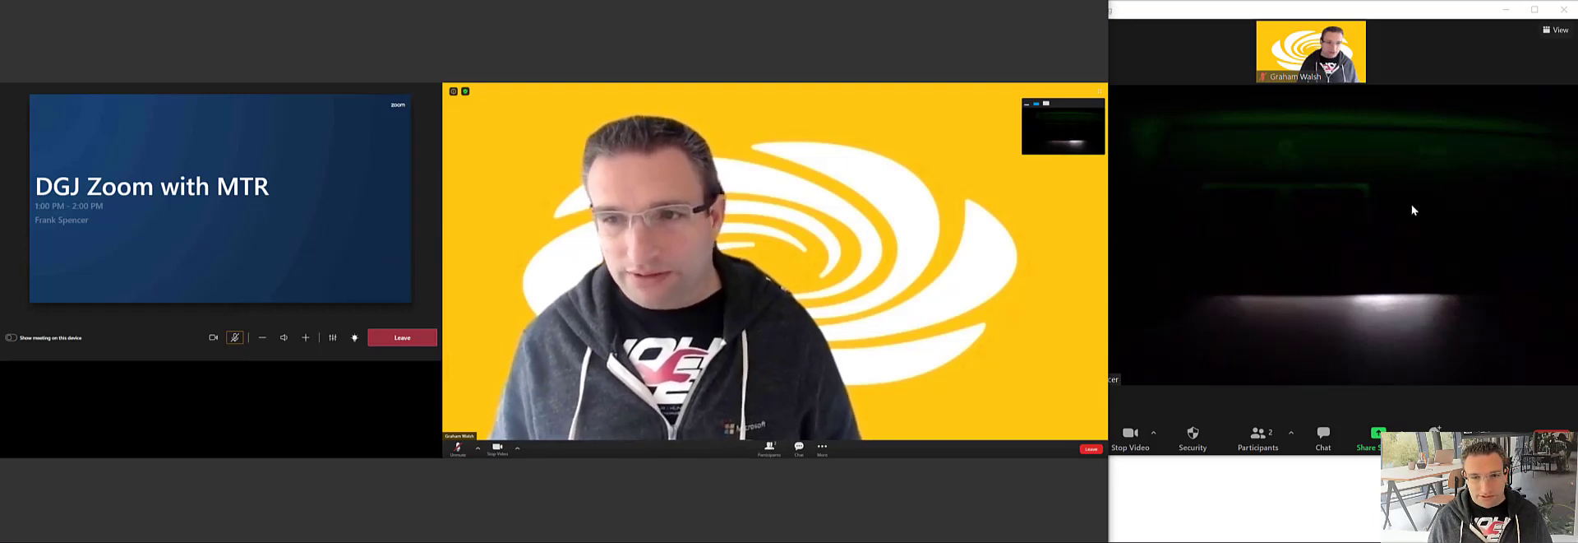
mouse_move(1403, 208)
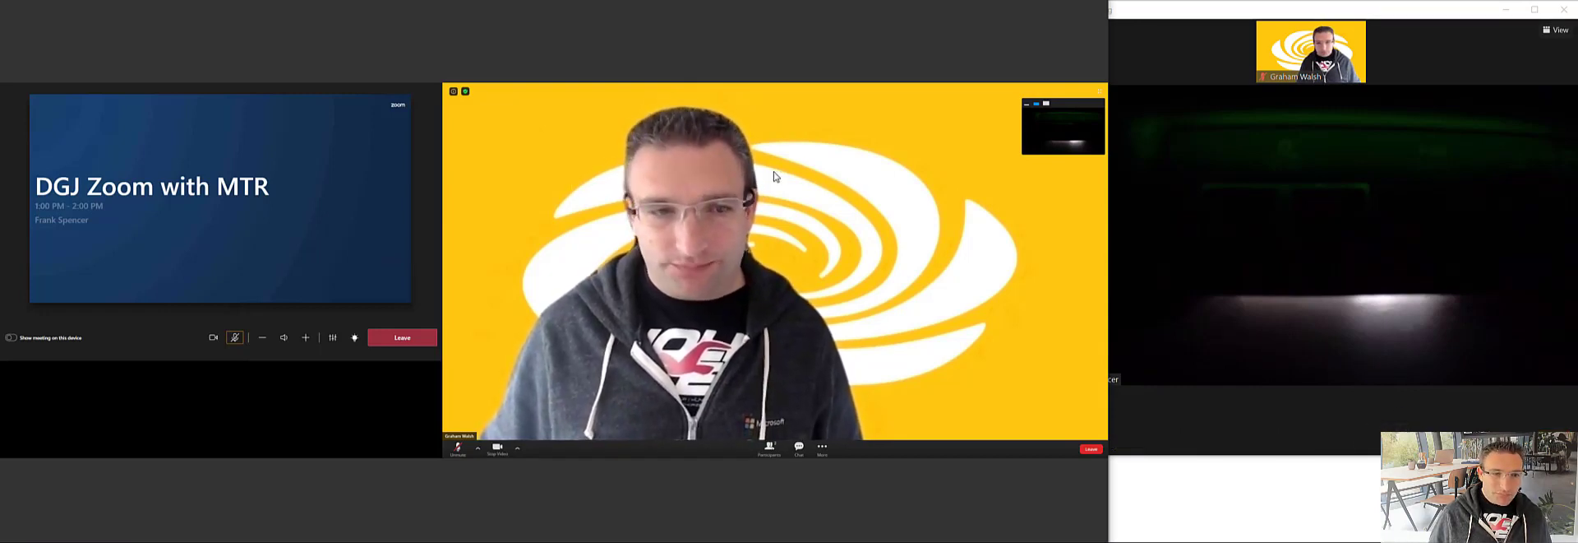
mouse_move(552, 299)
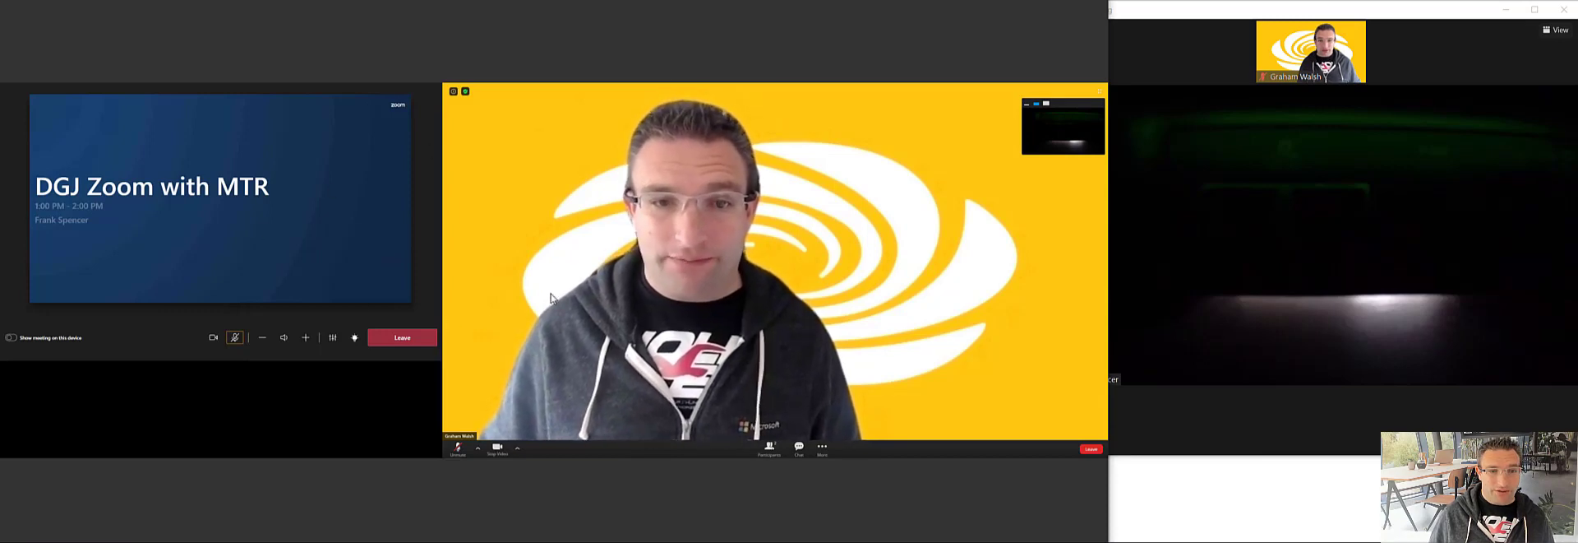
mouse_move(435, 247)
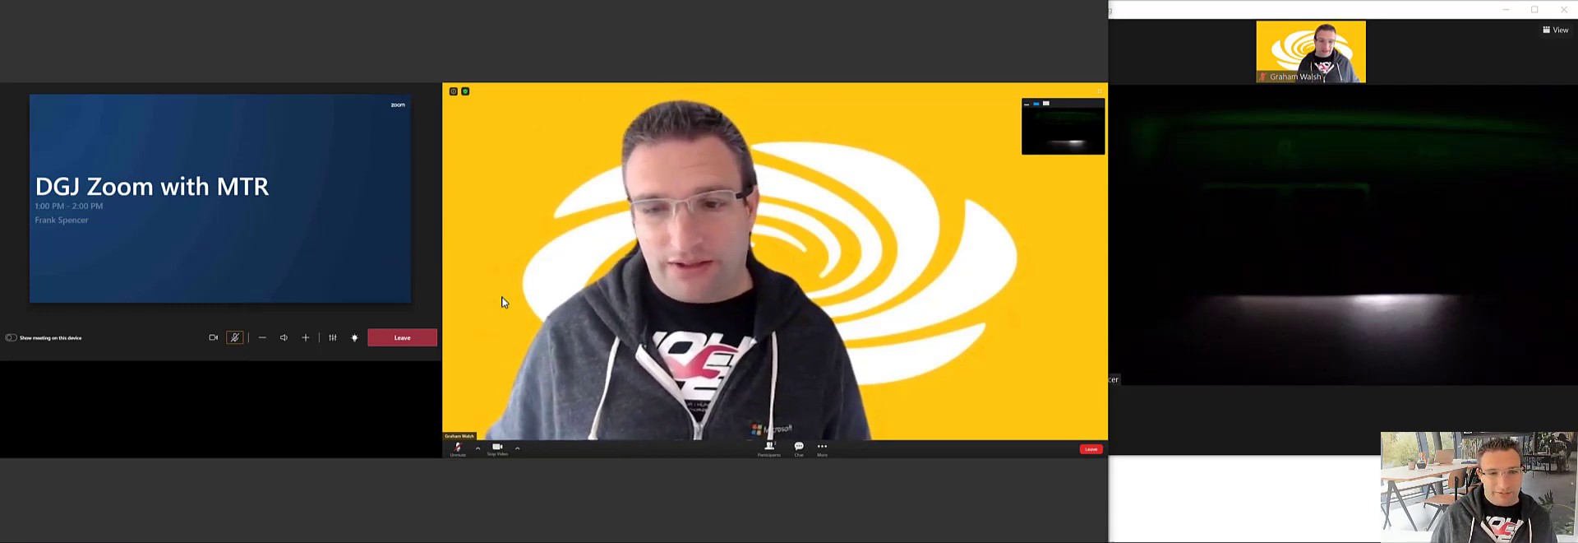
mouse_move(1339, 421)
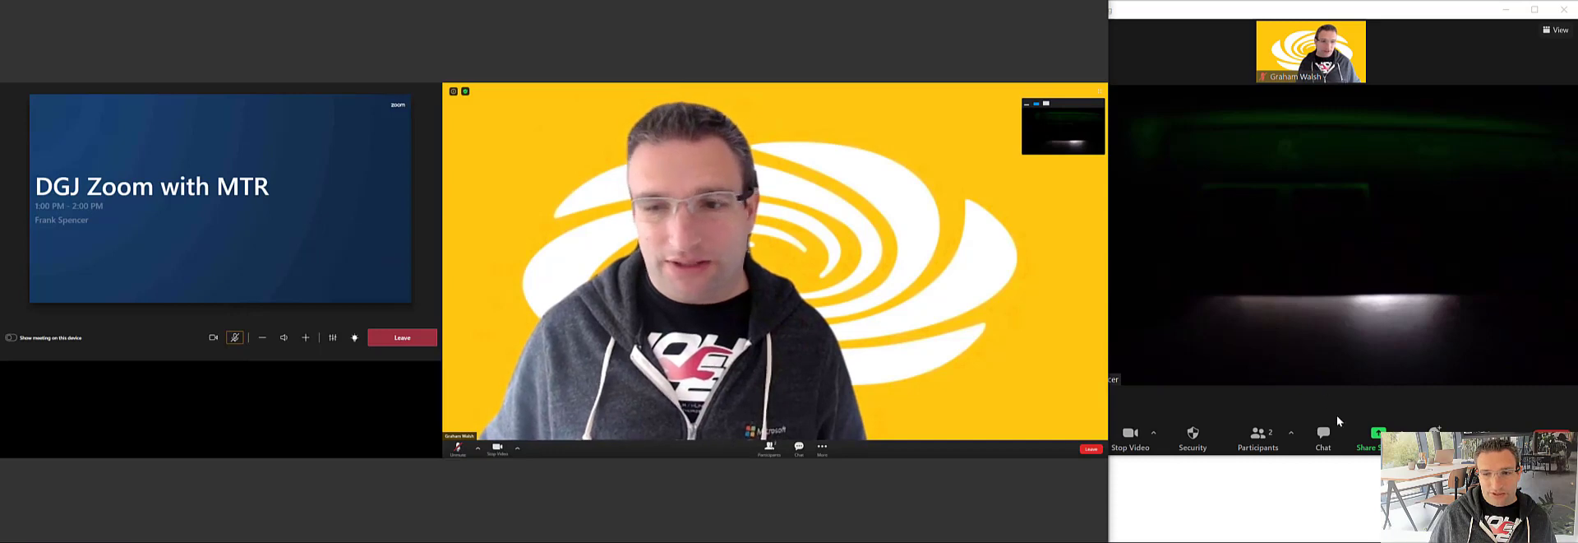
Share the Device Logs File Explorer window with the meeting
left_click(1381, 432)
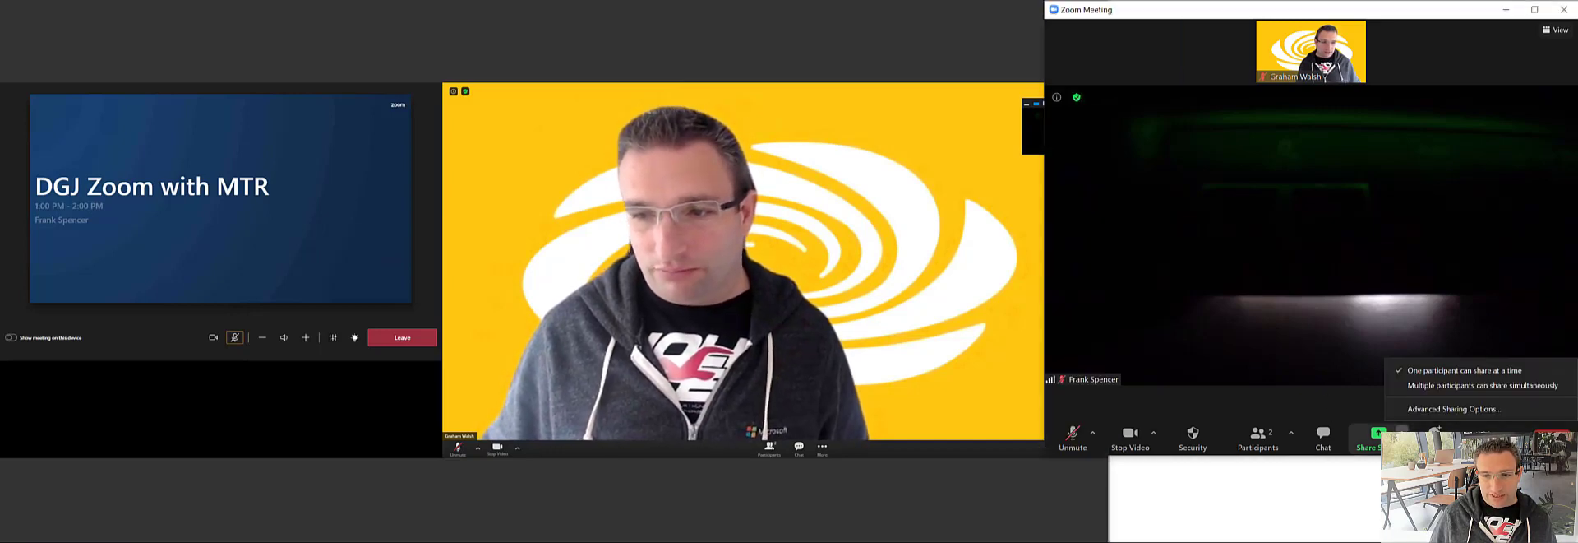
left_click(1367, 440)
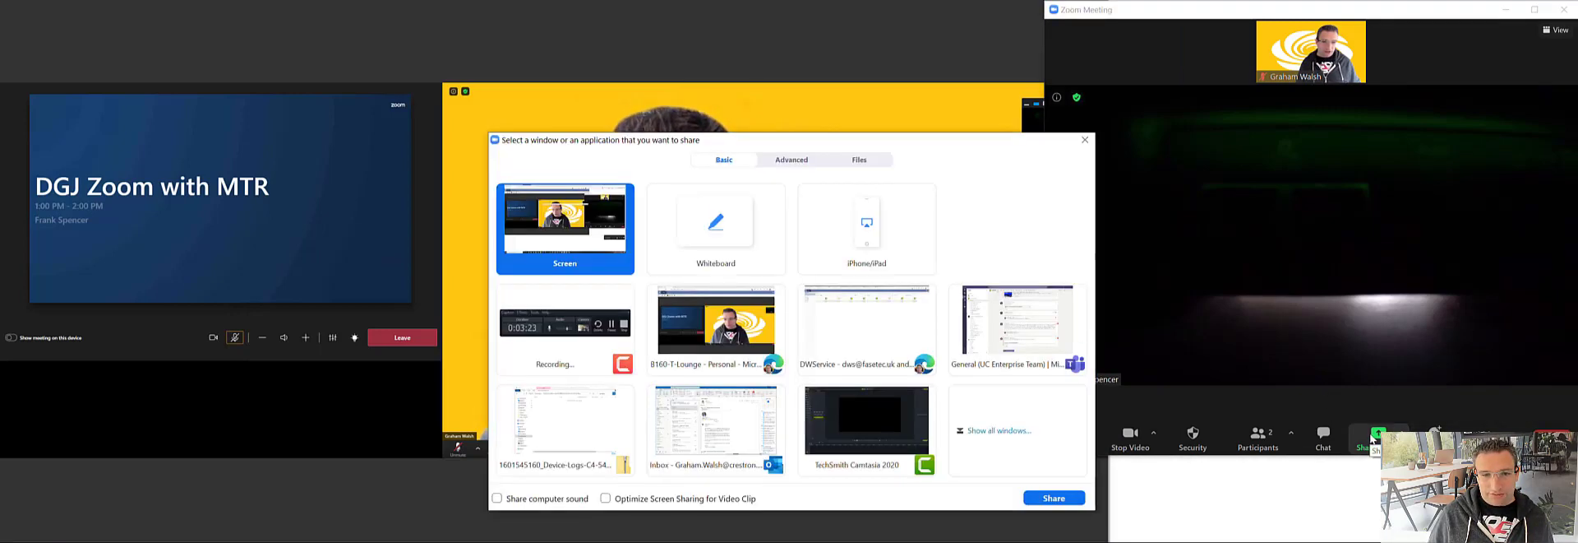
left_click(564, 418)
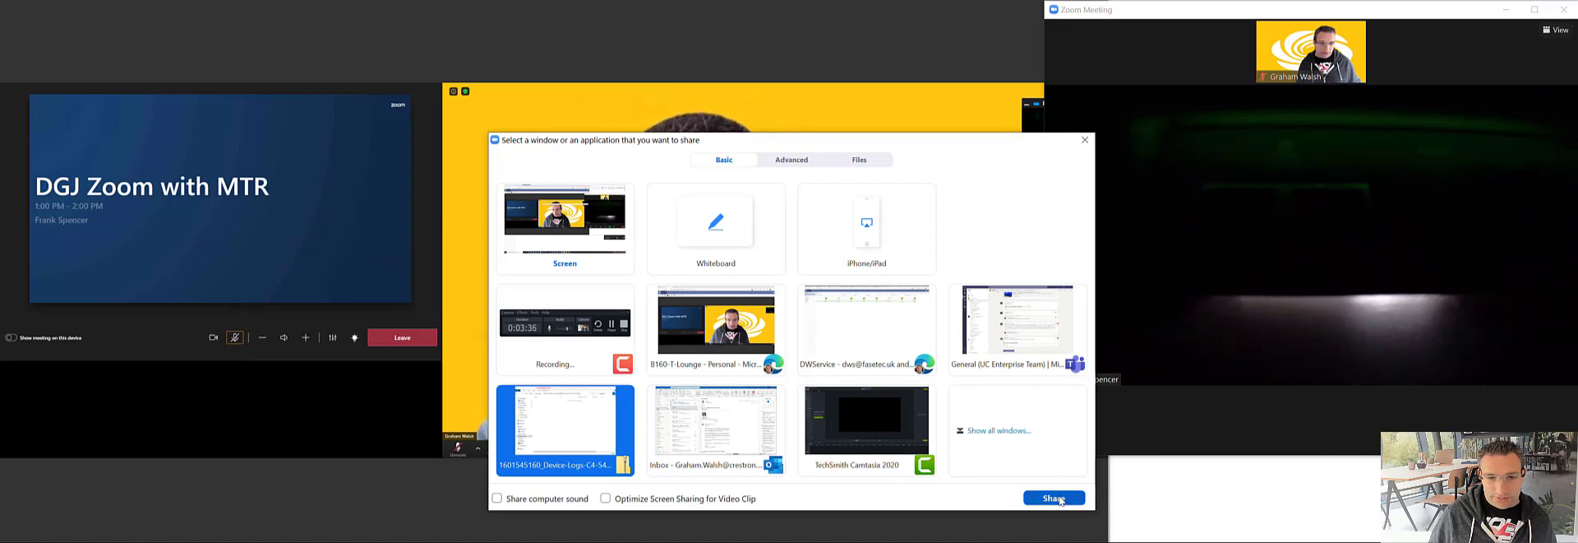
left_click(1053, 498)
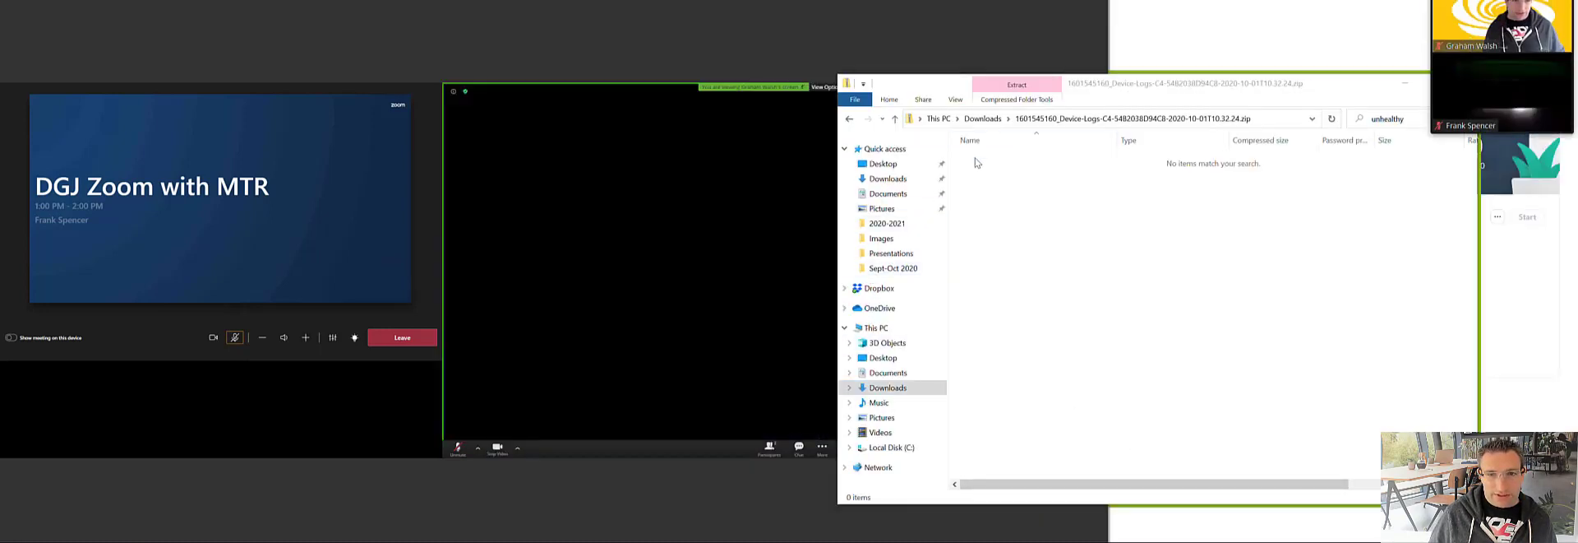